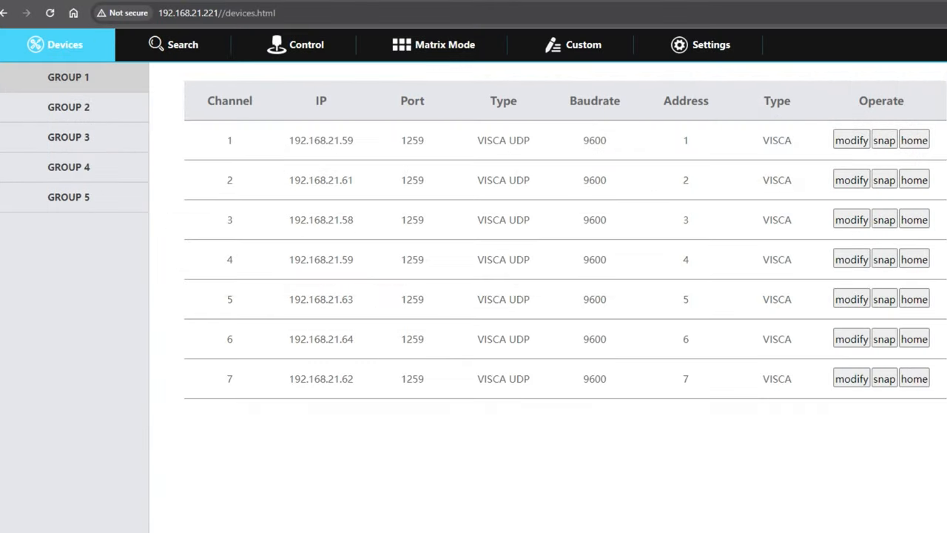
mouse_move(194, 56)
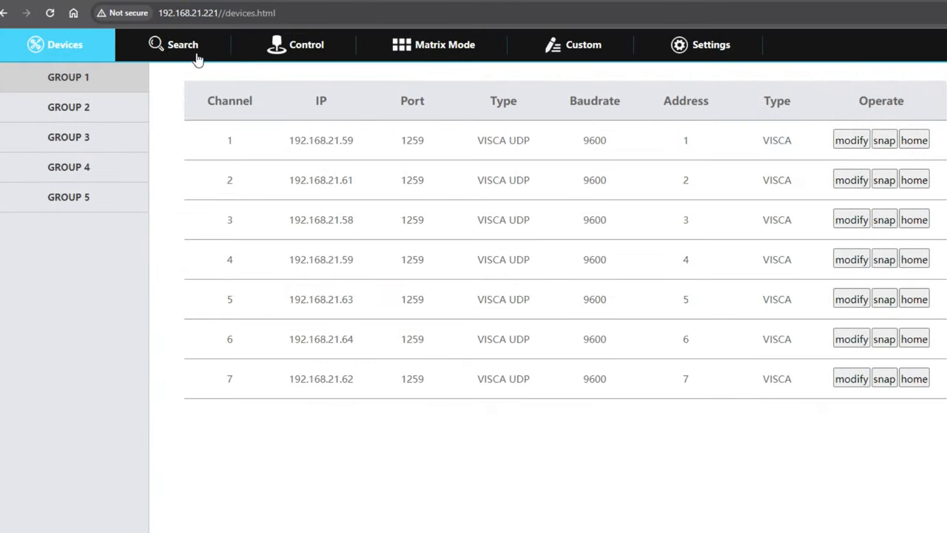
Go to the Search page for NDI device discovery
left_click(182, 44)
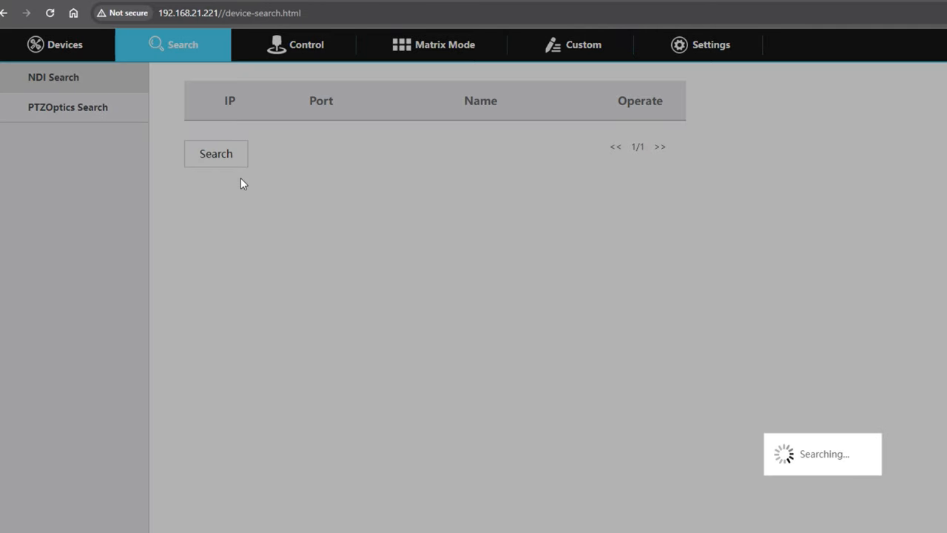
Run the NDI search so the discovered cameras list with IPs and names
left_click(216, 152)
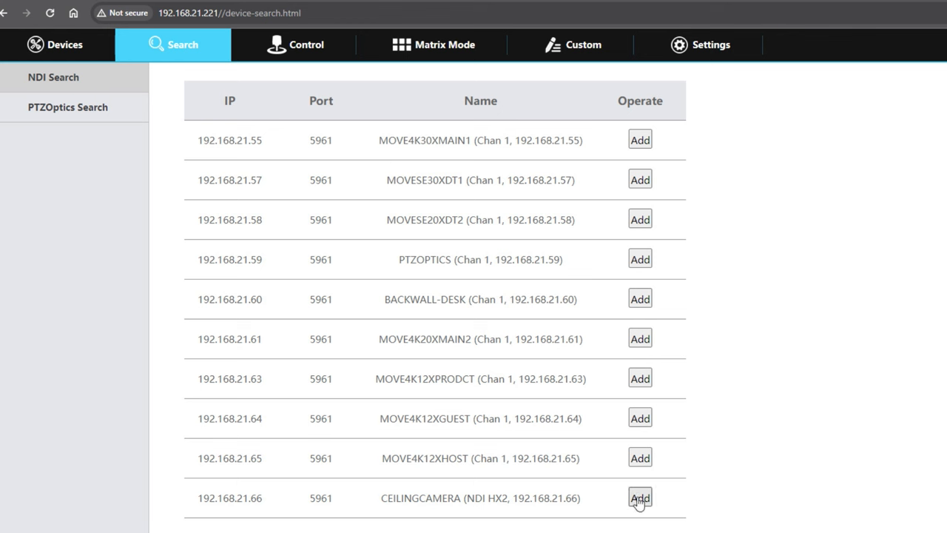
mouse_move(626, 204)
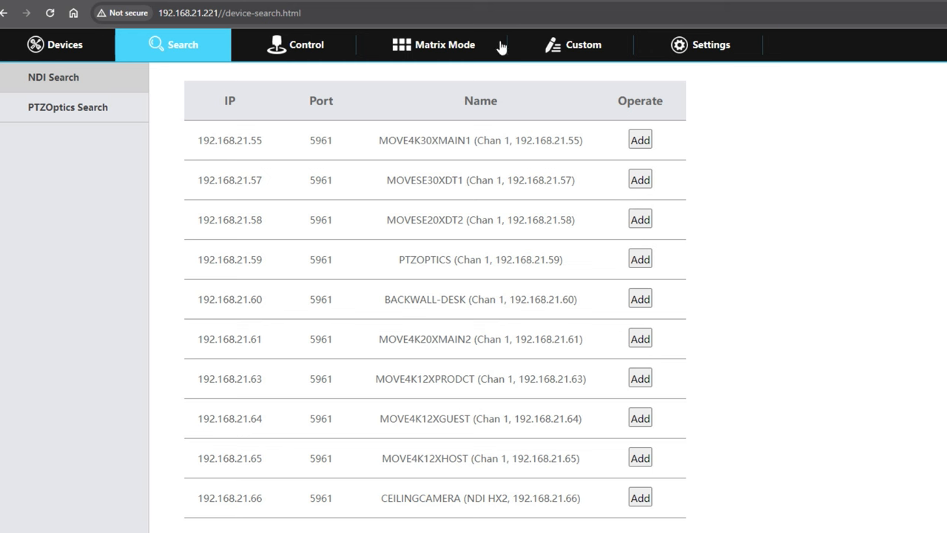
mouse_move(492, 29)
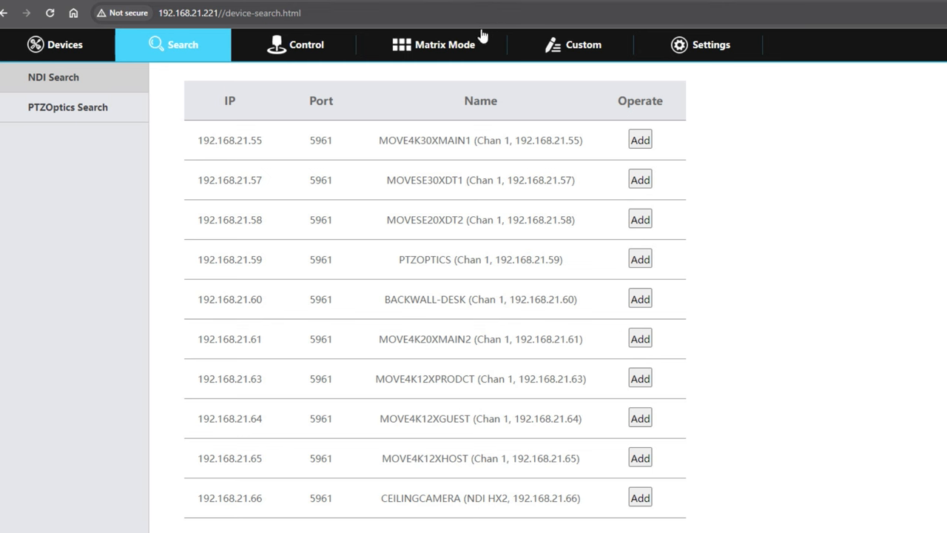
Change Custom1's button type from HTTP trigger to Super Preset
left_click(582, 44)
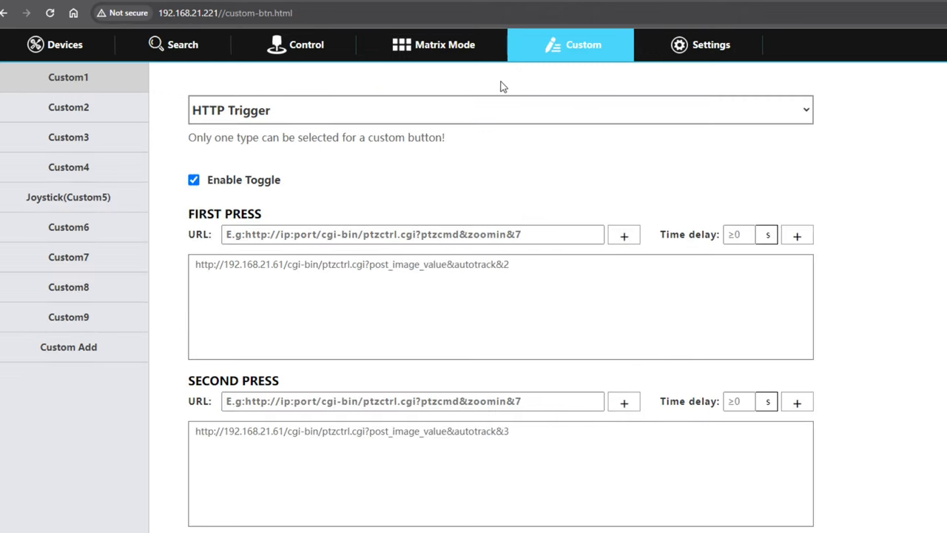
mouse_move(494, 133)
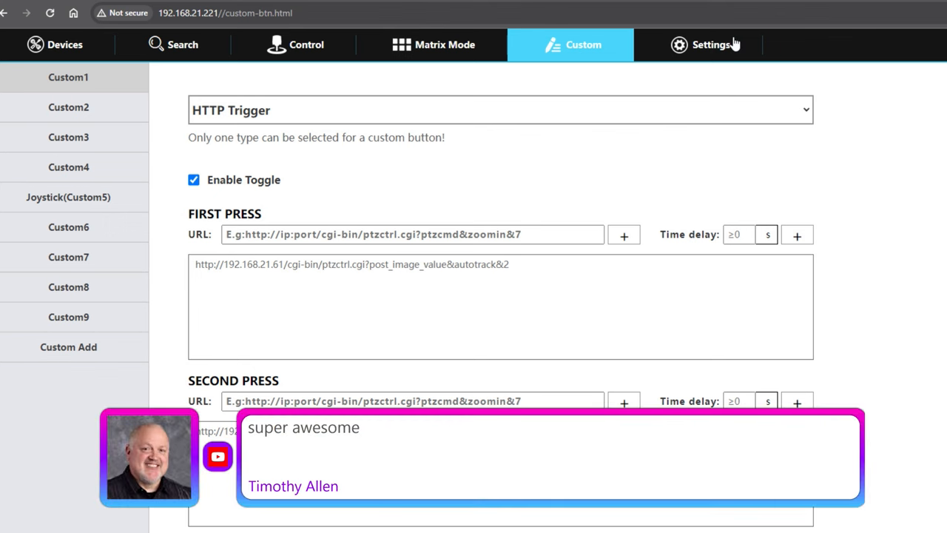
mouse_move(607, 48)
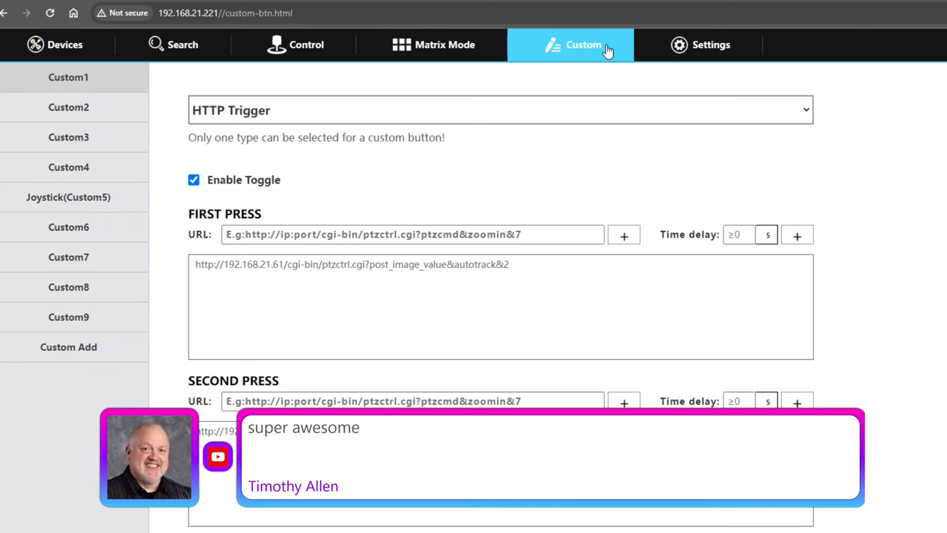
mouse_move(290, 104)
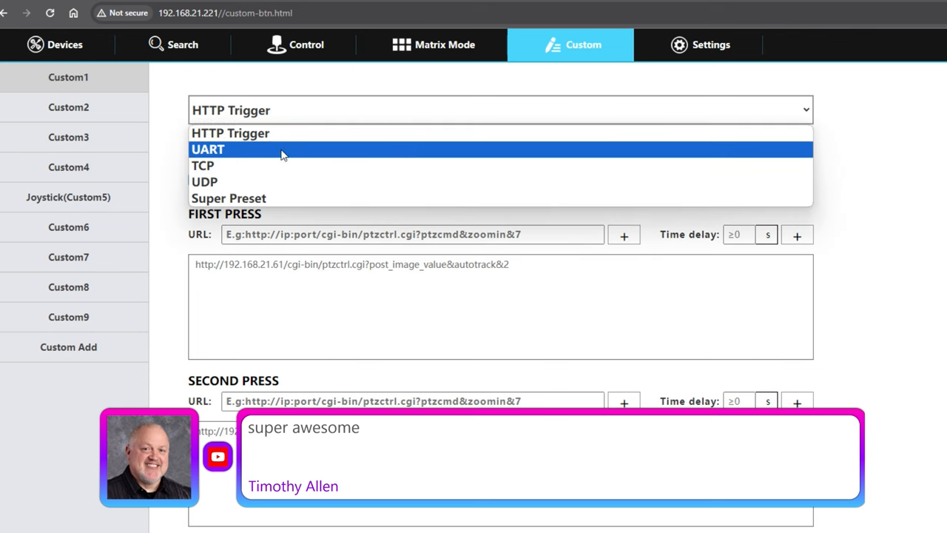
left_click(228, 198)
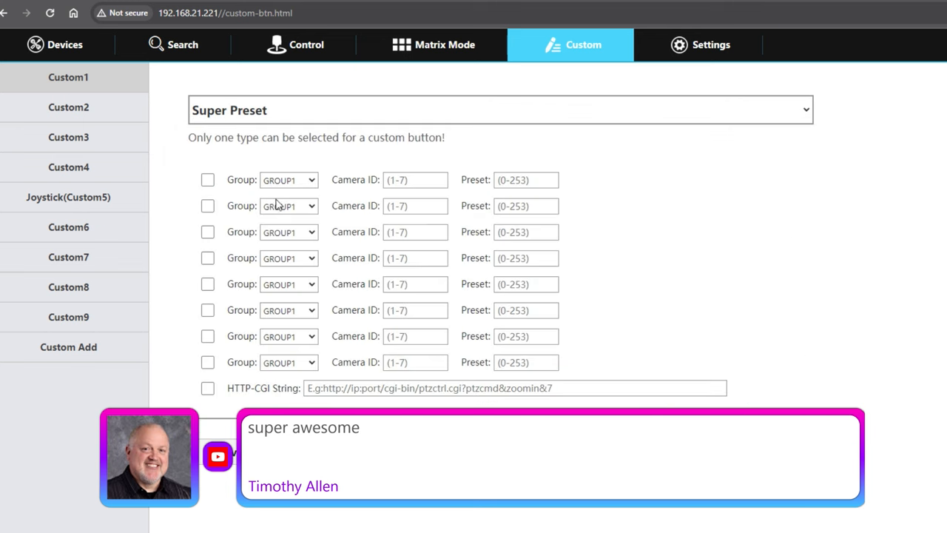
mouse_move(287, 166)
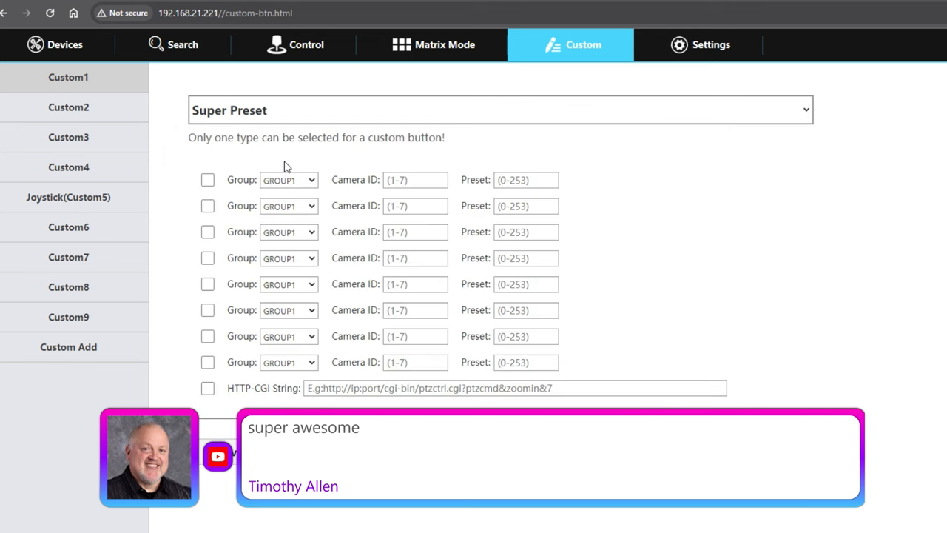